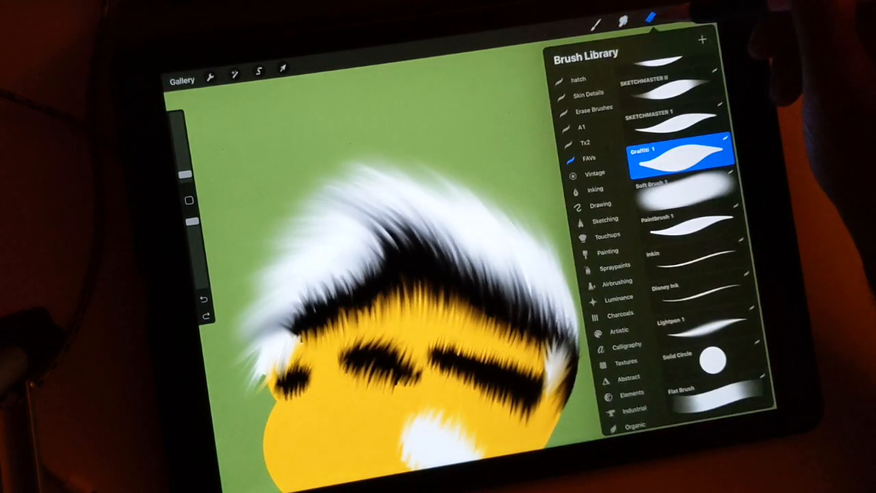
Choose a fur brush for painting white and black fur strokes over the yellow swatch.
click(684, 257)
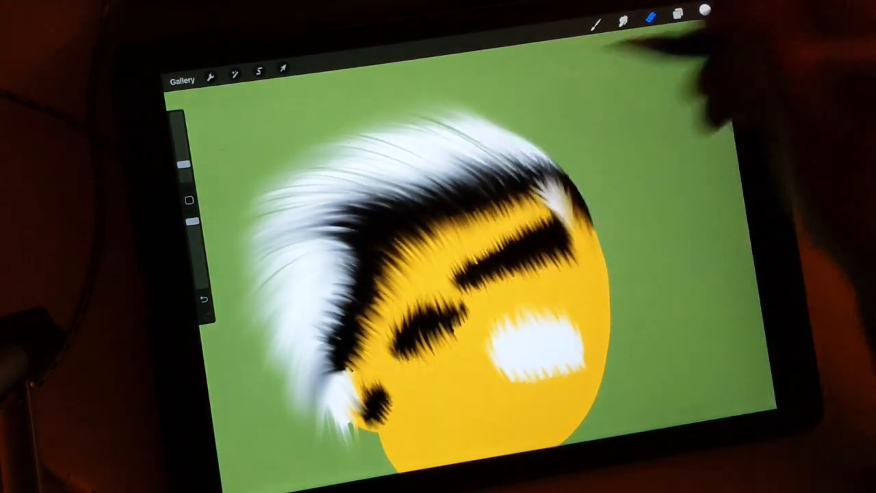
Paint thin light-yellow hair strokes across the yellow area toward the black stripes.
click(705, 14)
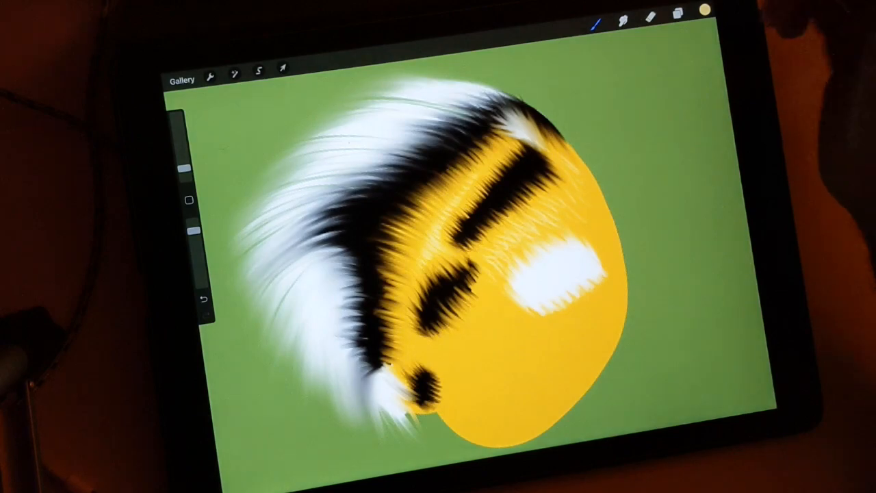
Pick a pale cream yellow from the Colors panel for fur highlights.
click(706, 10)
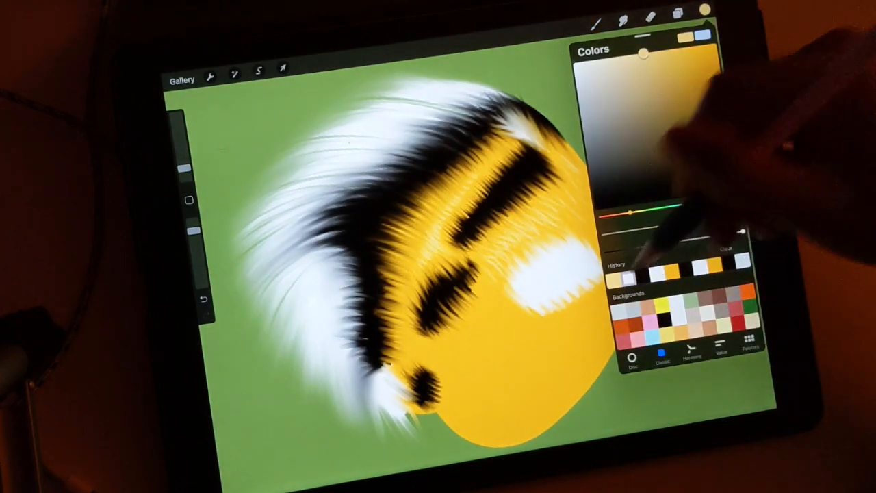
click(598, 19)
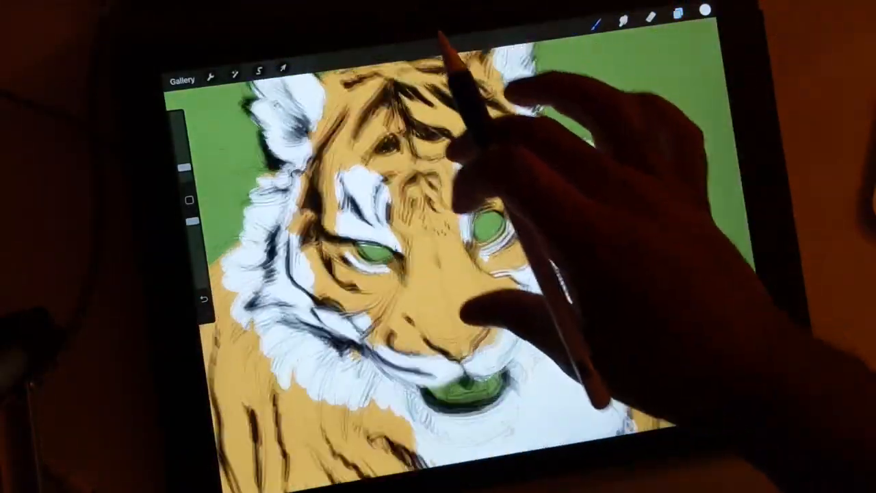
Block in the tiger head with orange fur, white cheeks and muzzle, dark stripes, and eyes.
click(678, 19)
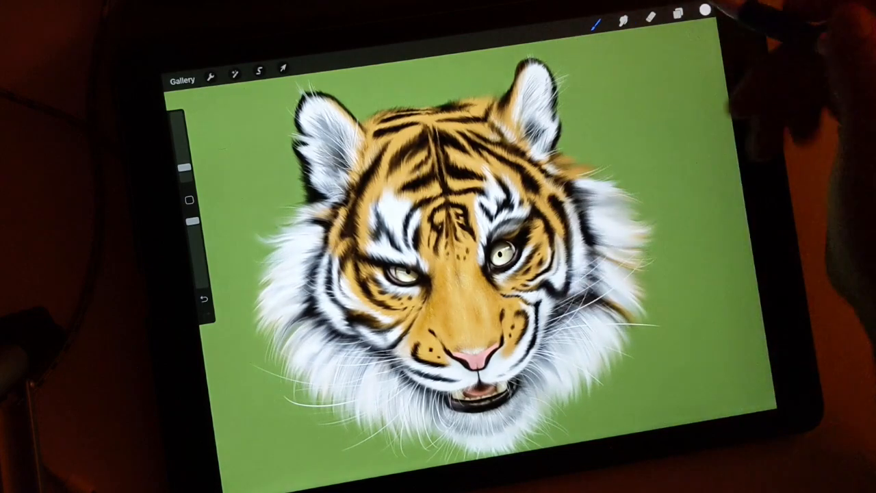
Display the layers panel beside the finished tiger painting, showing its groups.
click(679, 17)
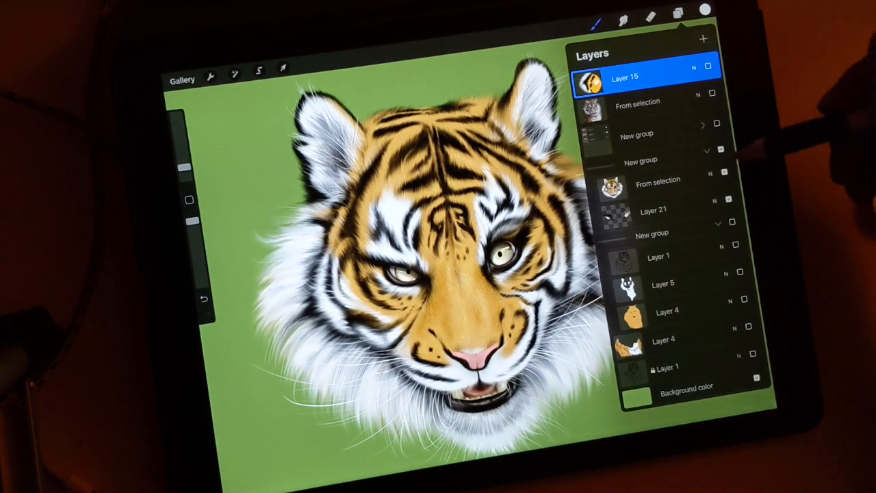